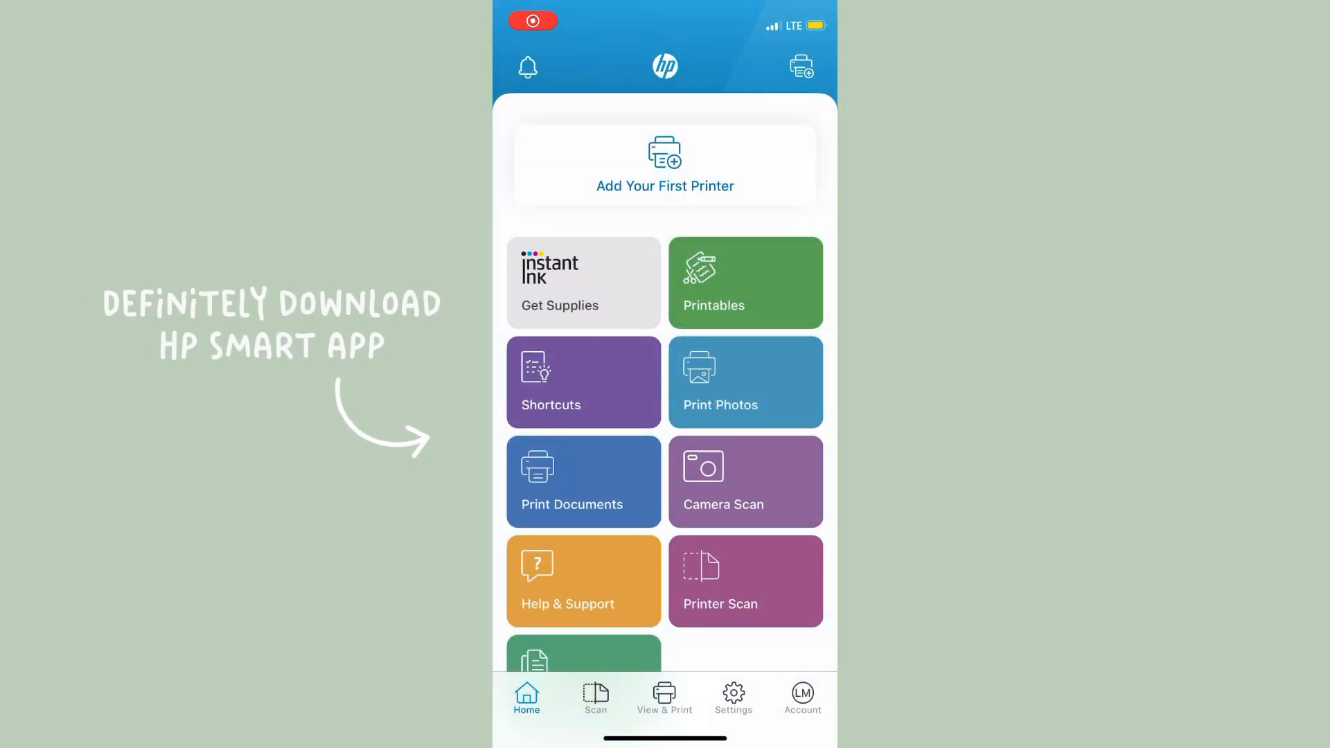
Start adding a first printer in HP Smart and reach the printer-type choices
{"action": "left_click", "coordinate": [663, 165]}
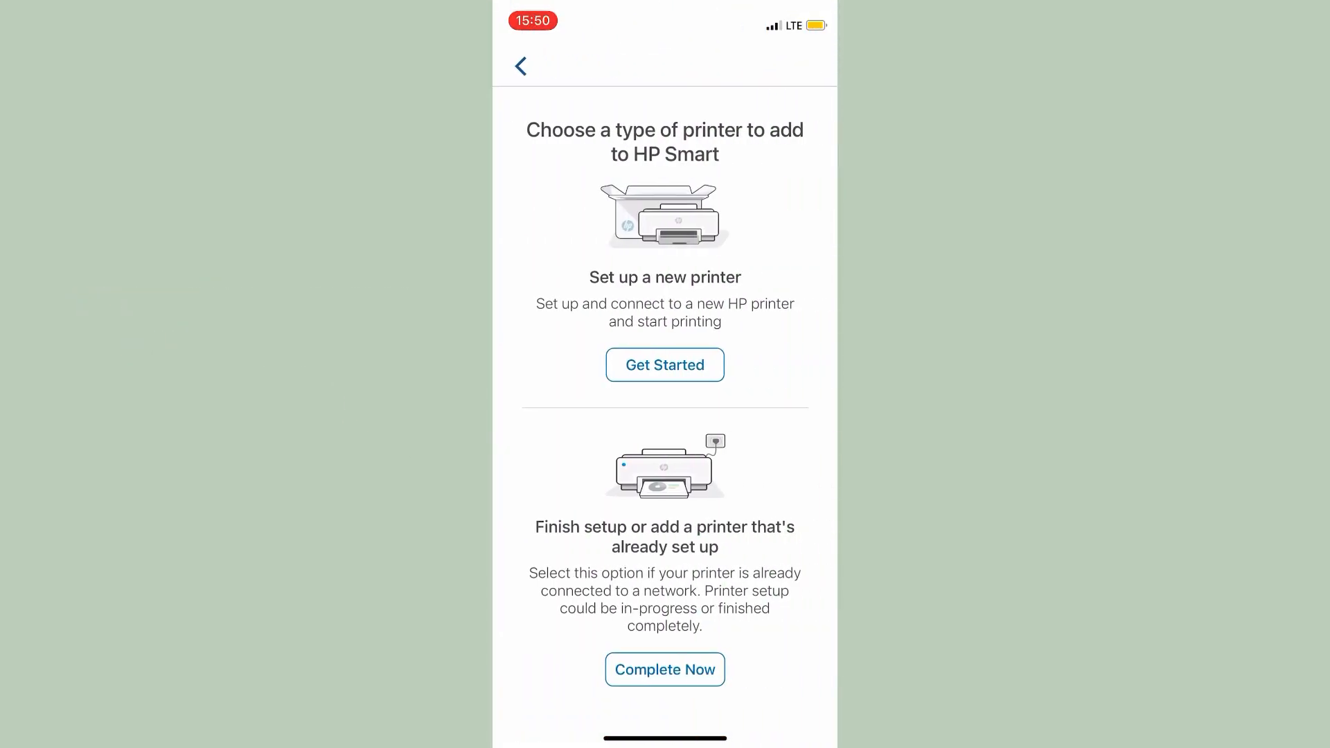
{"action": "left_click", "coordinate": [663, 669]}
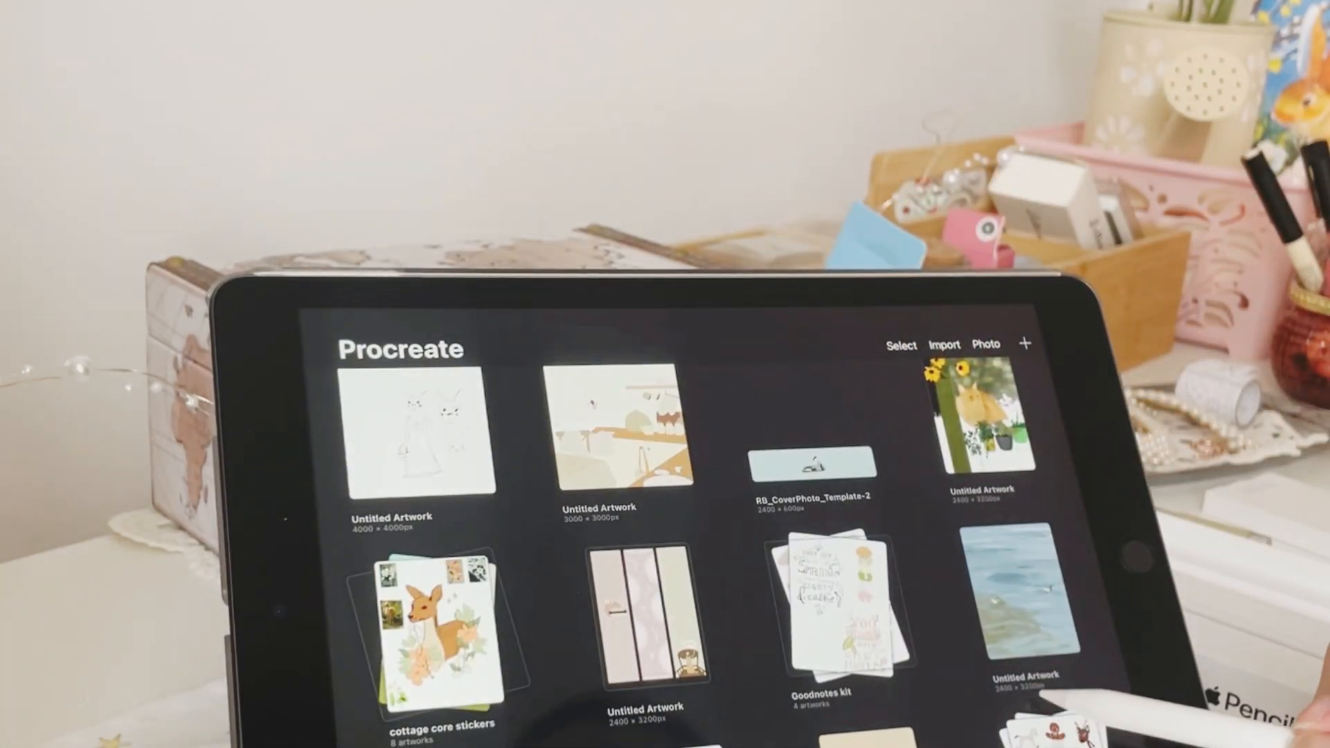
Export the badger illustration from Procreate as an image file via Share
{"action": "scroll", "scroll_direction": "down", "scroll_amount": 3}
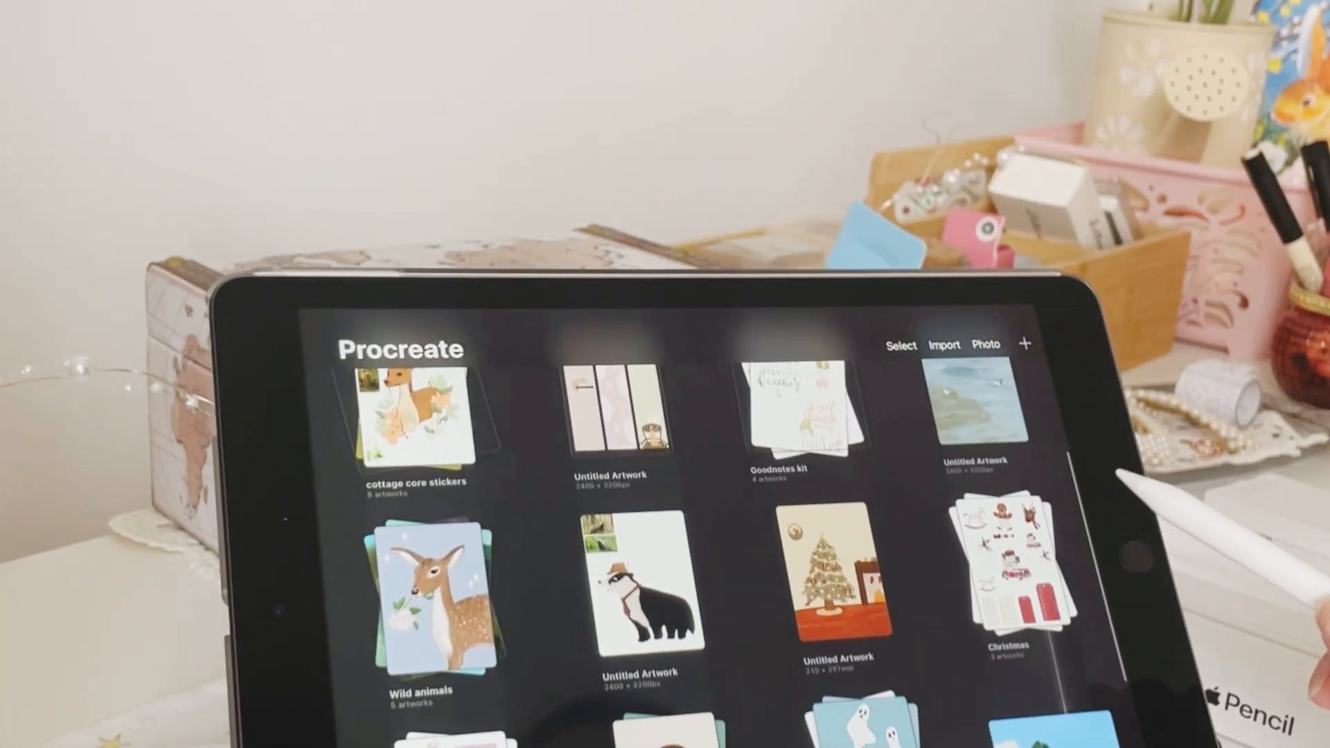
{"action": "scroll", "scroll_direction": "down", "scroll_amount": 3}
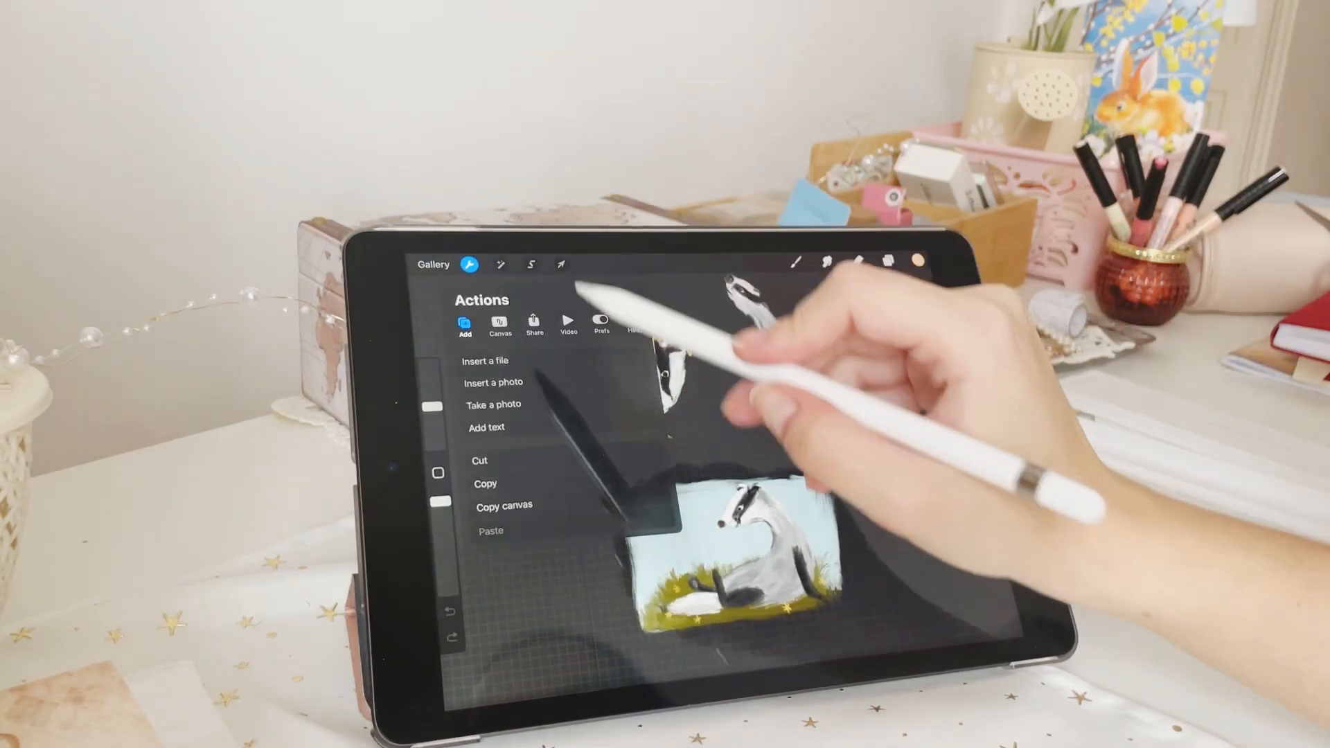
{"action": "left_click", "coordinate": [533, 324]}
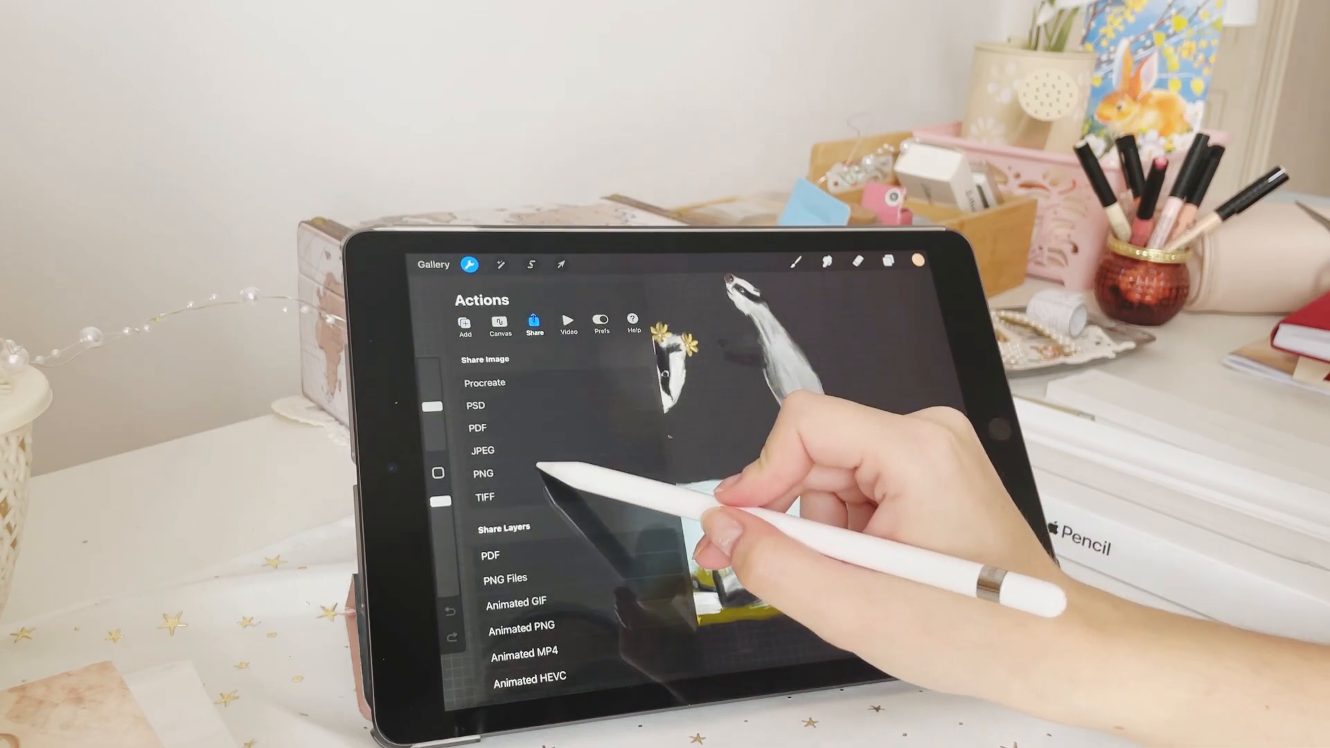
{"action": "left_click", "coordinate": [482, 474]}
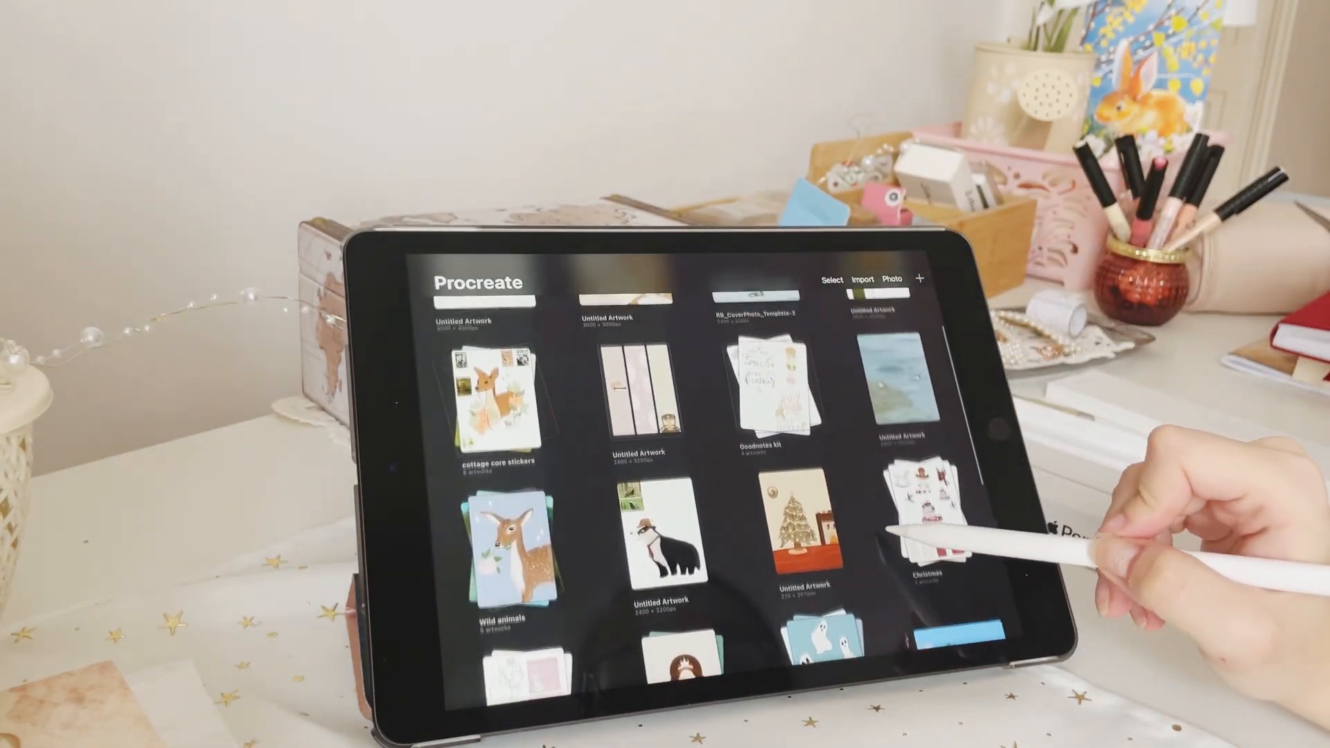
Return to the gallery and export the bunny with tulips illustration as an image file
{"action": "scroll", "scroll_direction": "up", "scroll_amount": 3}
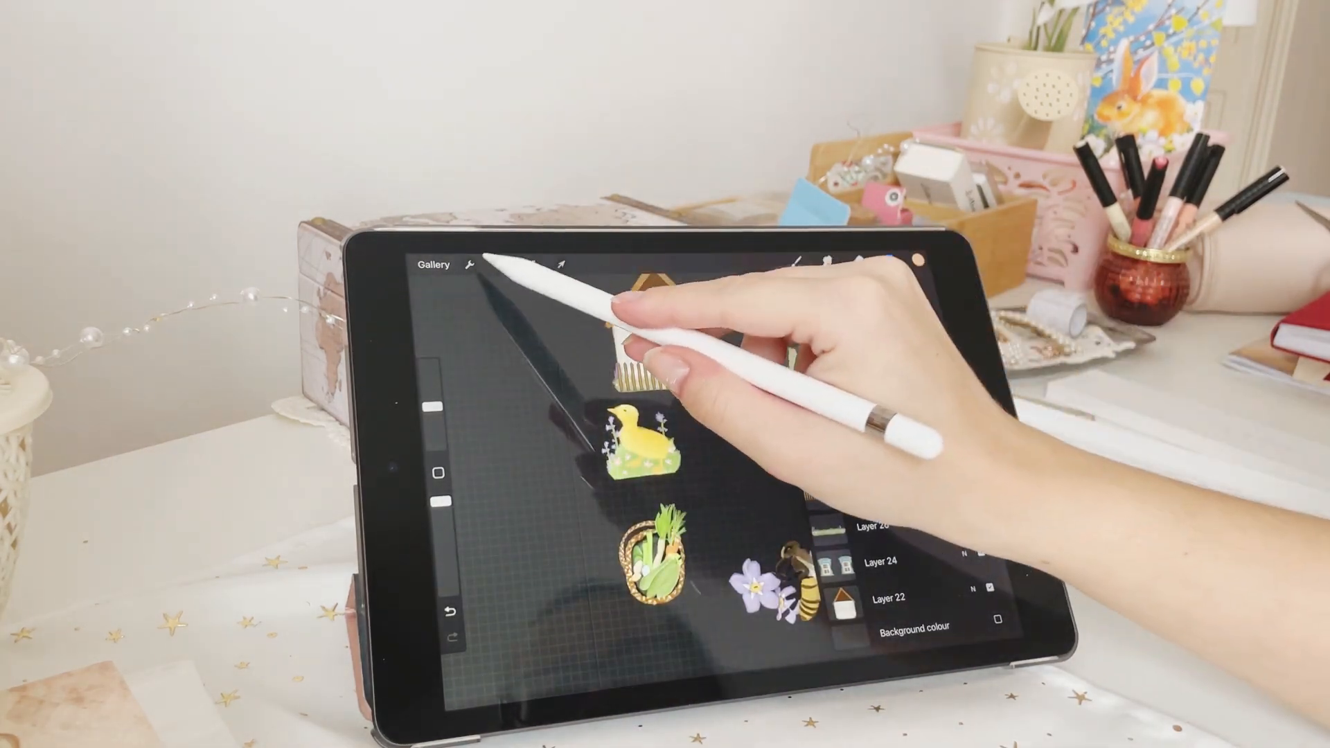
{"action": "left_click", "coordinate": [474, 263]}
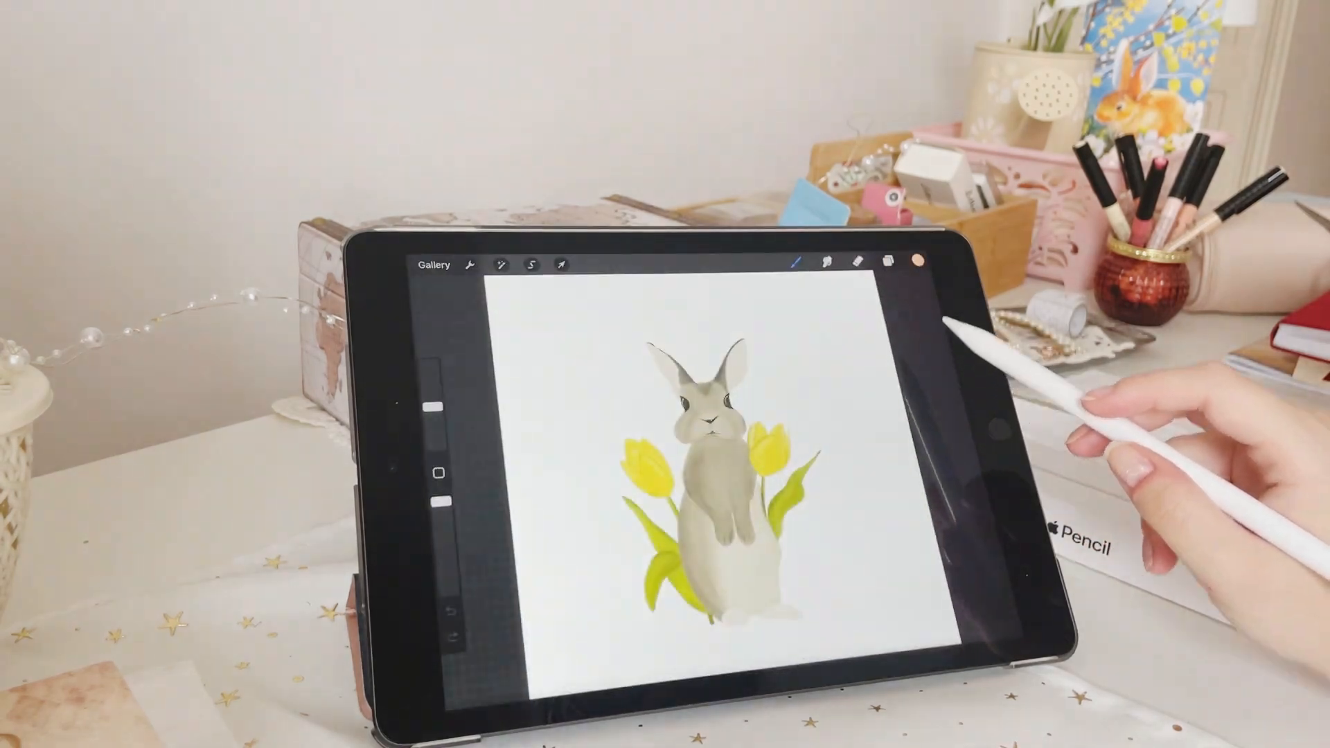
{"action": "left_click", "coordinate": [469, 264]}
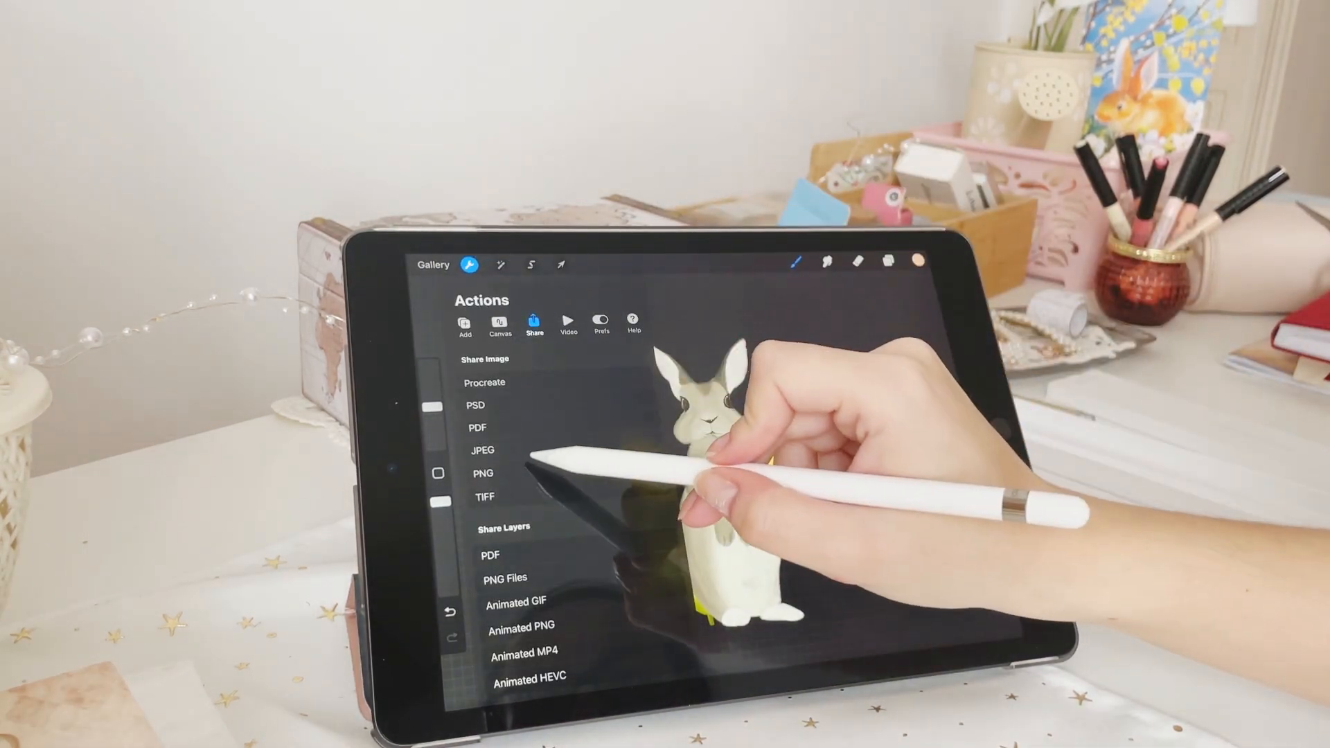
{"action": "left_click", "coordinate": [482, 474]}
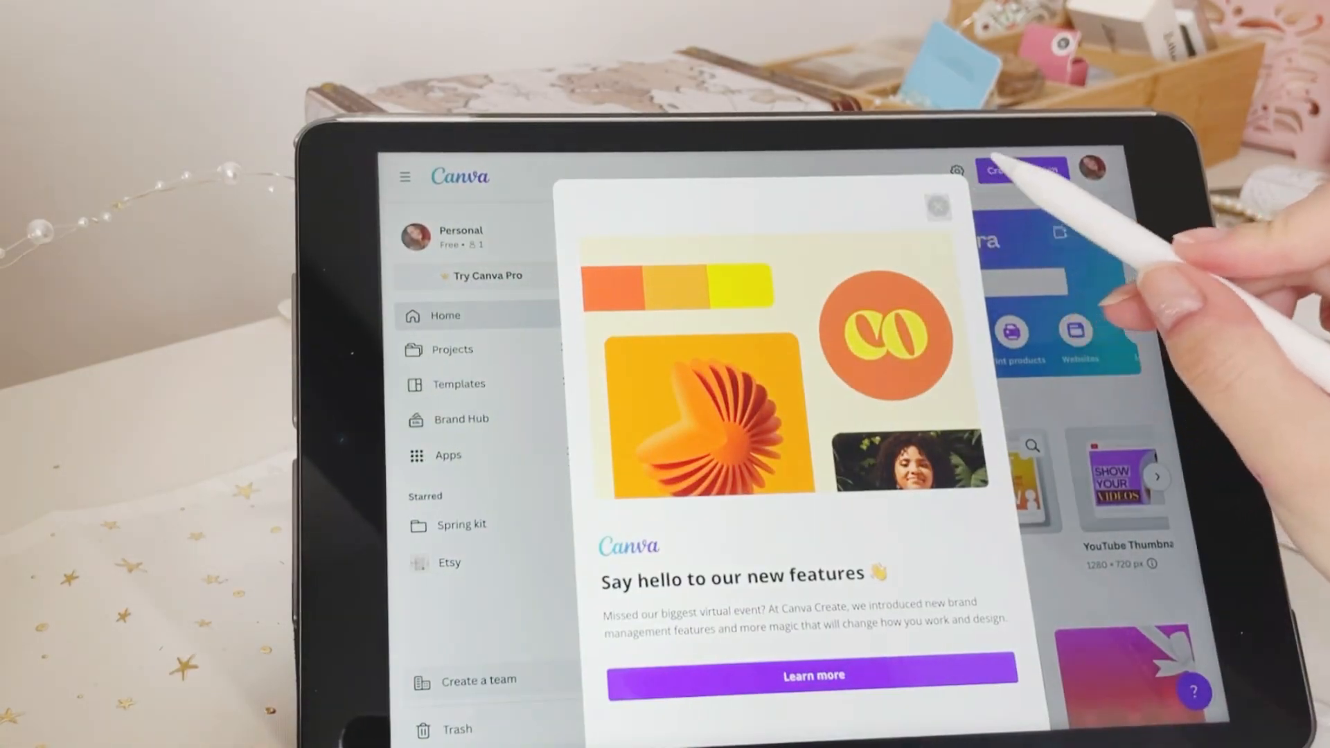
Dismiss the announcement, create a new A4 Document and browse Camera Roll for the artworks
{"action": "left_click", "coordinate": [938, 206]}
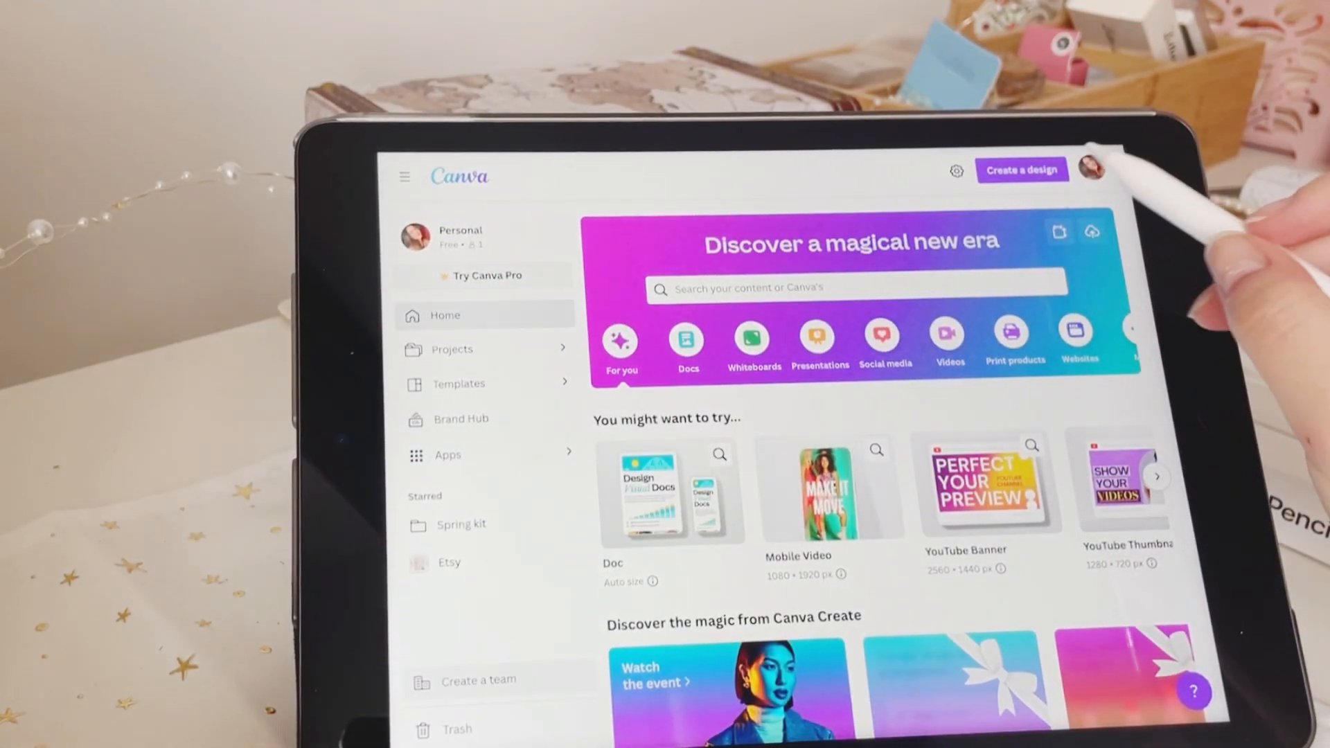
{"action": "left_click", "coordinate": [1020, 169]}
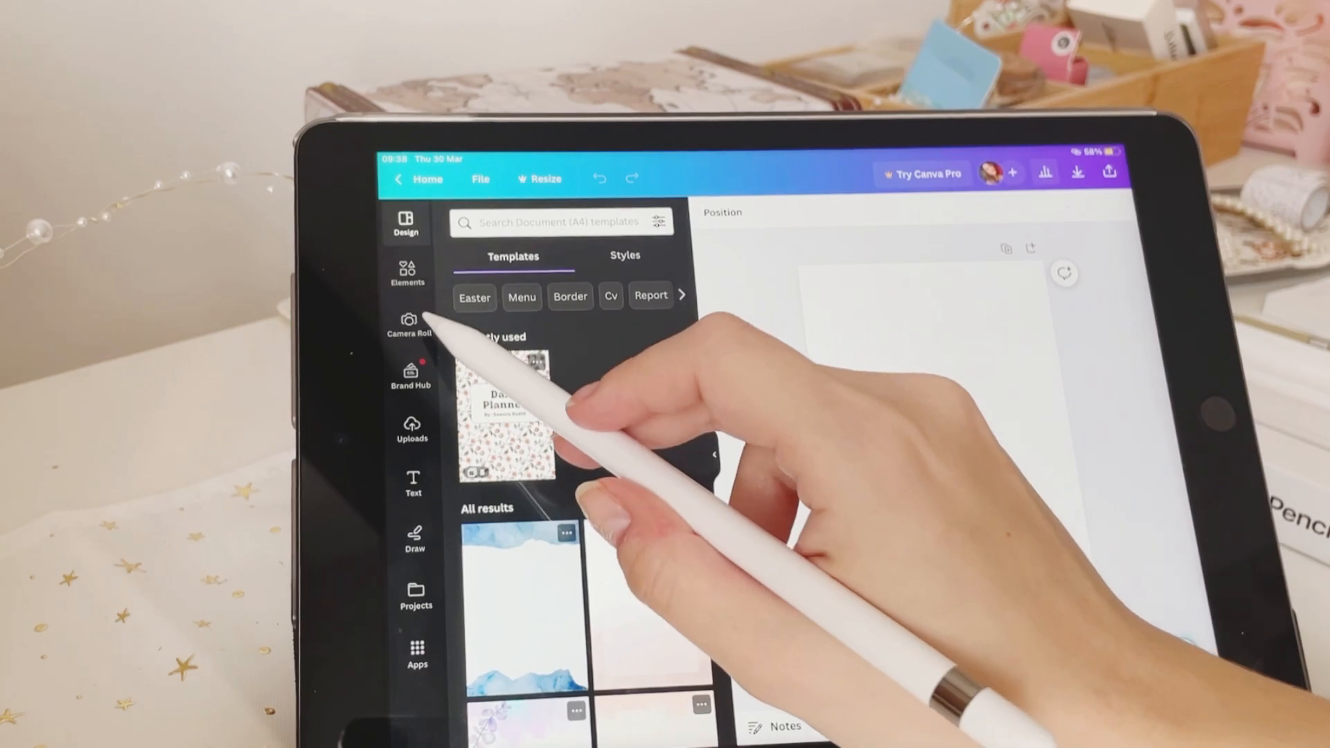
{"action": "left_click", "coordinate": [411, 428]}
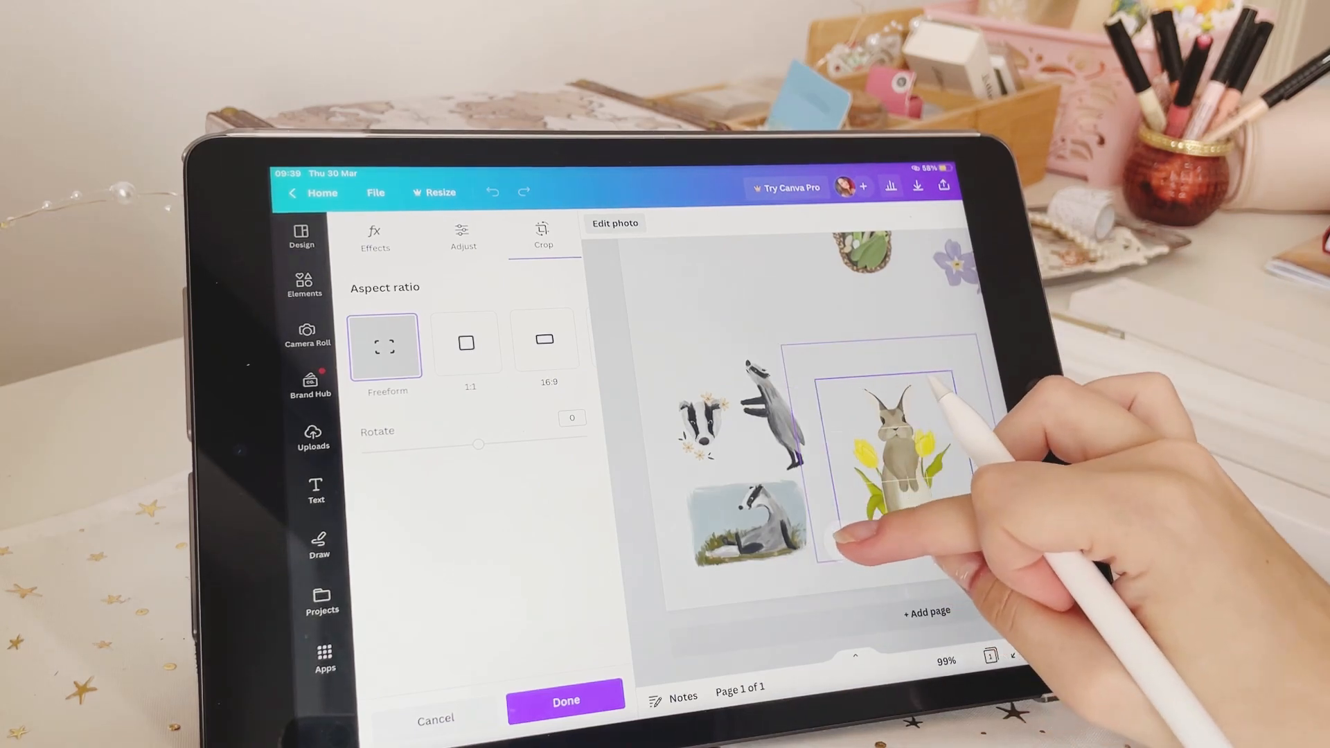
Add the duck, basket, house, girl and bee stickers from Camera Roll and arrange them on the page
{"action": "left_click", "coordinate": [565, 701]}
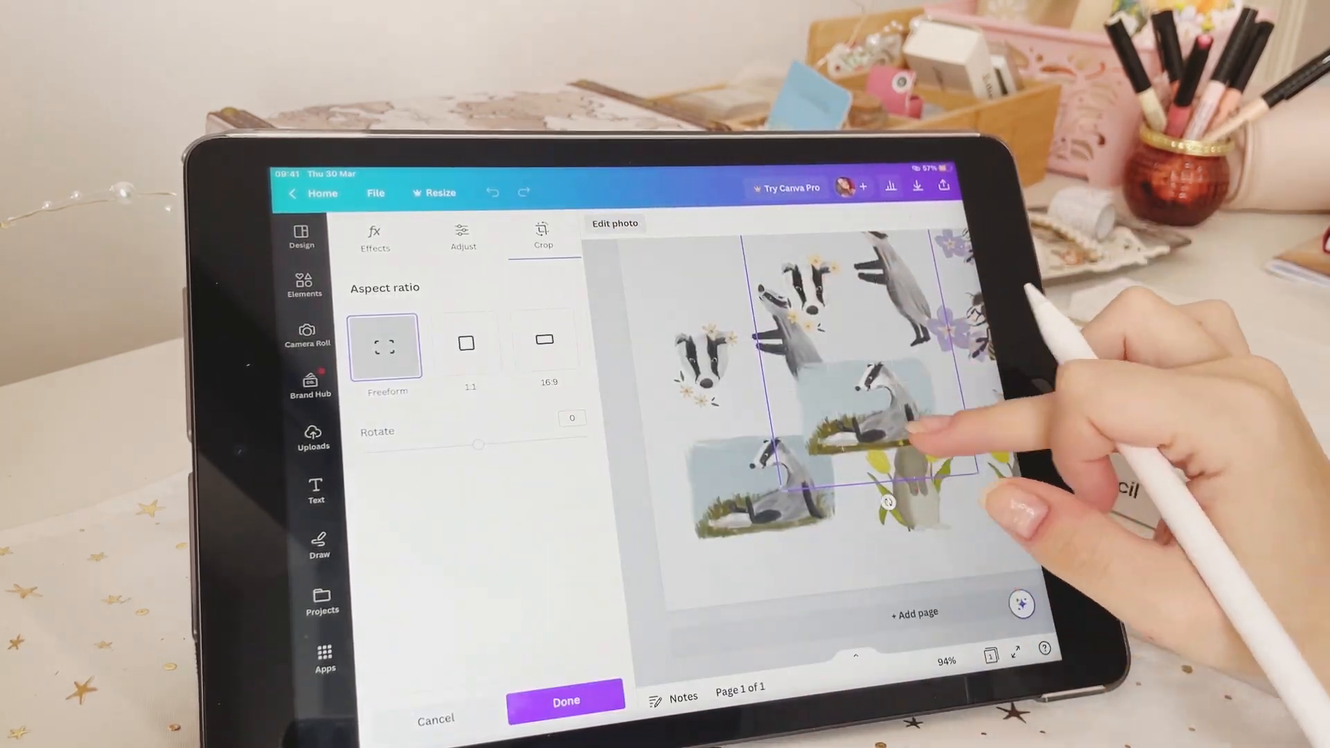
{"action": "left_click", "coordinate": [566, 701]}
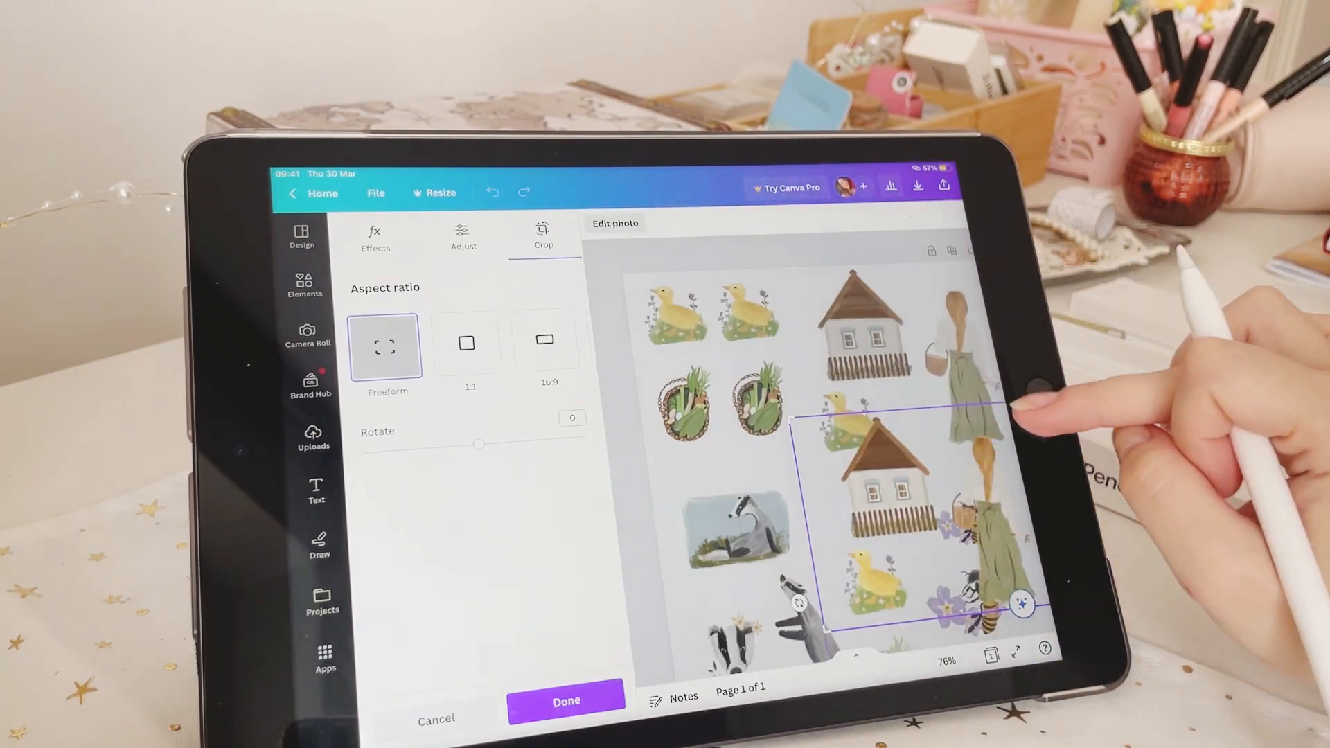
{"action": "left_click", "coordinate": [565, 701]}
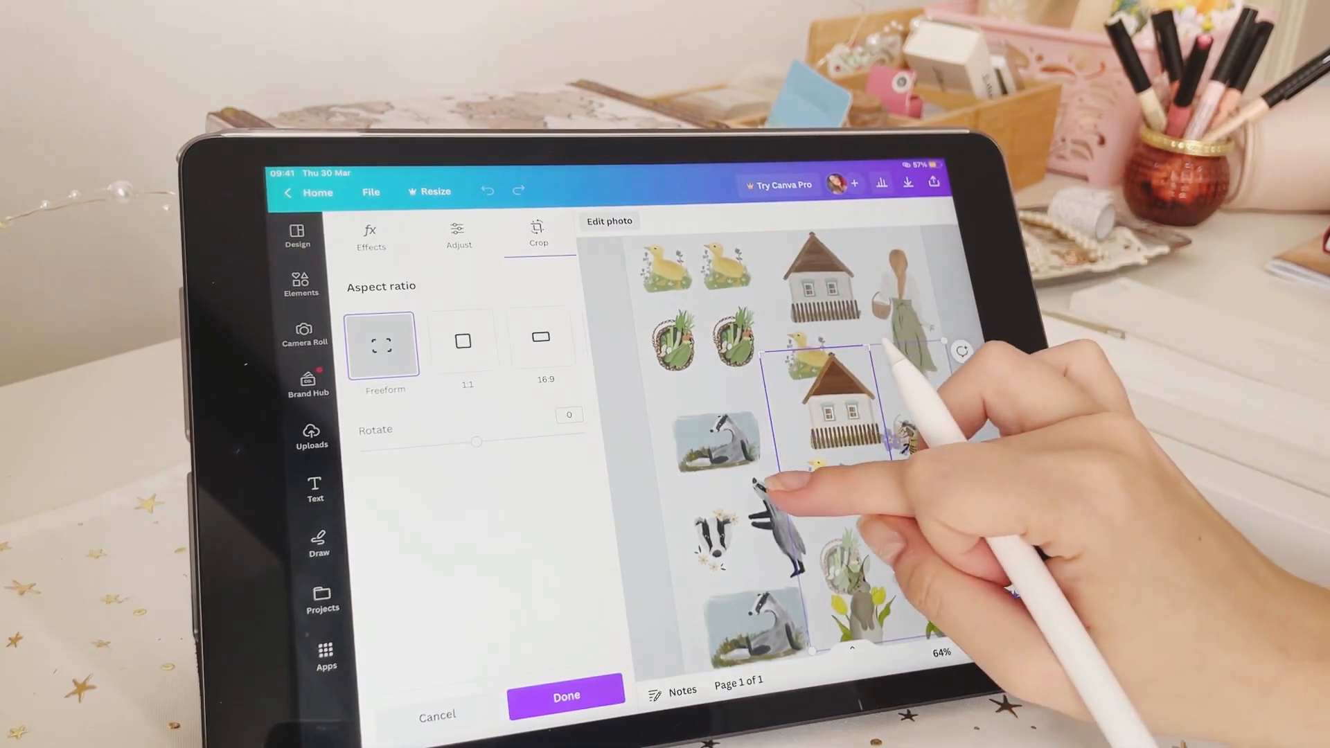
{"action": "left_click", "coordinate": [565, 695]}
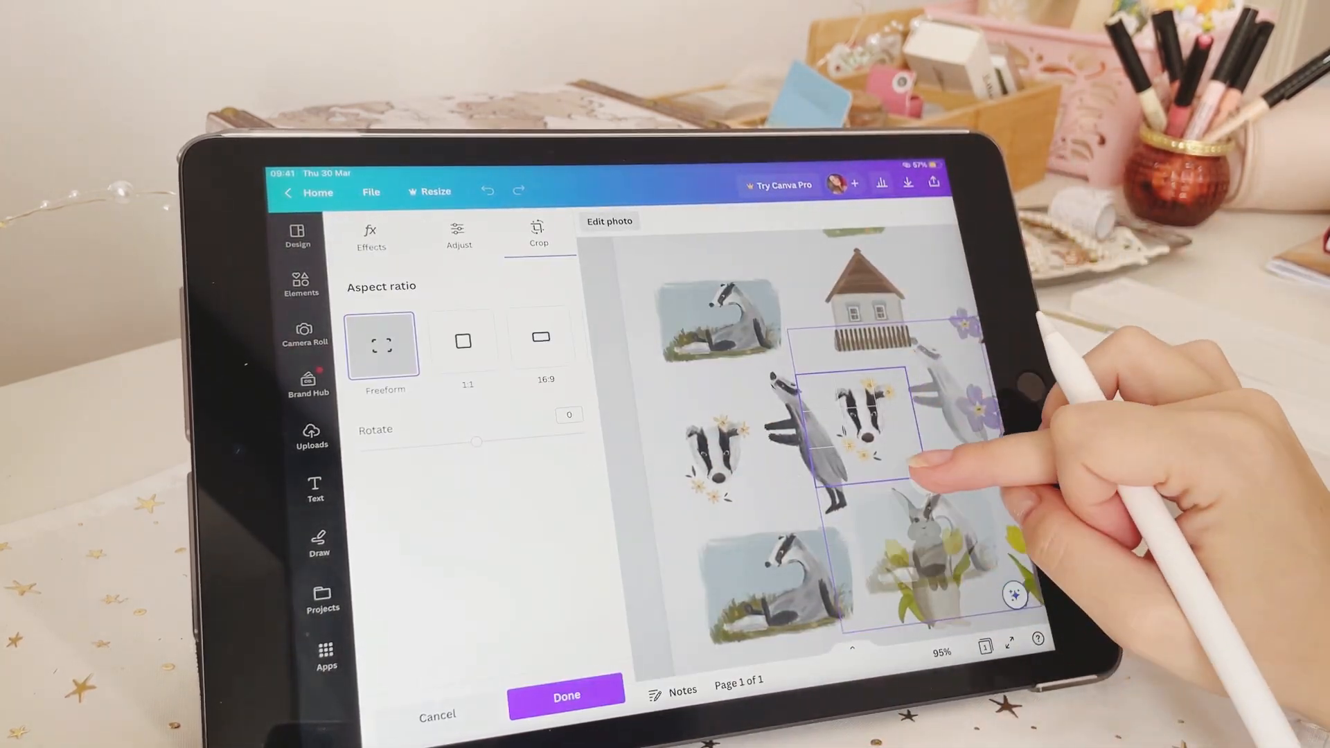
{"action": "left_click", "coordinate": [566, 696]}
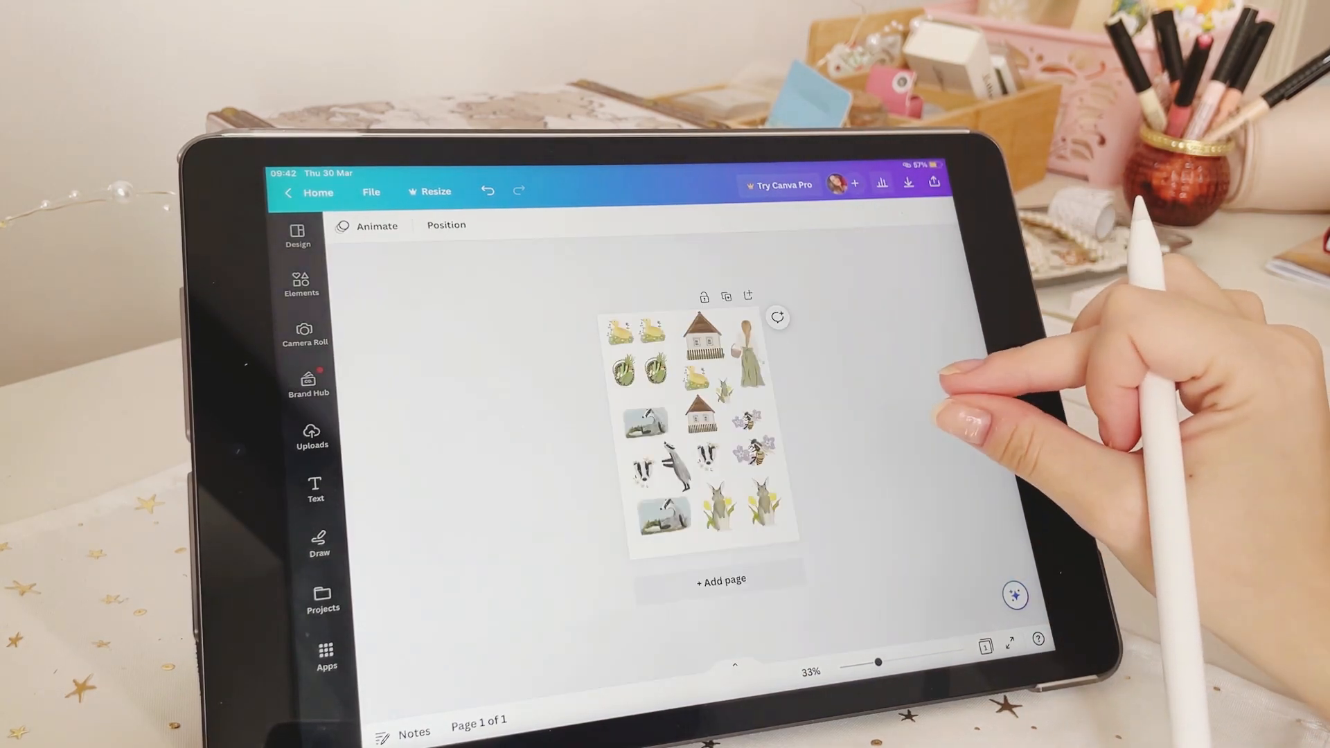
{"action": "left_click", "coordinate": [906, 181]}
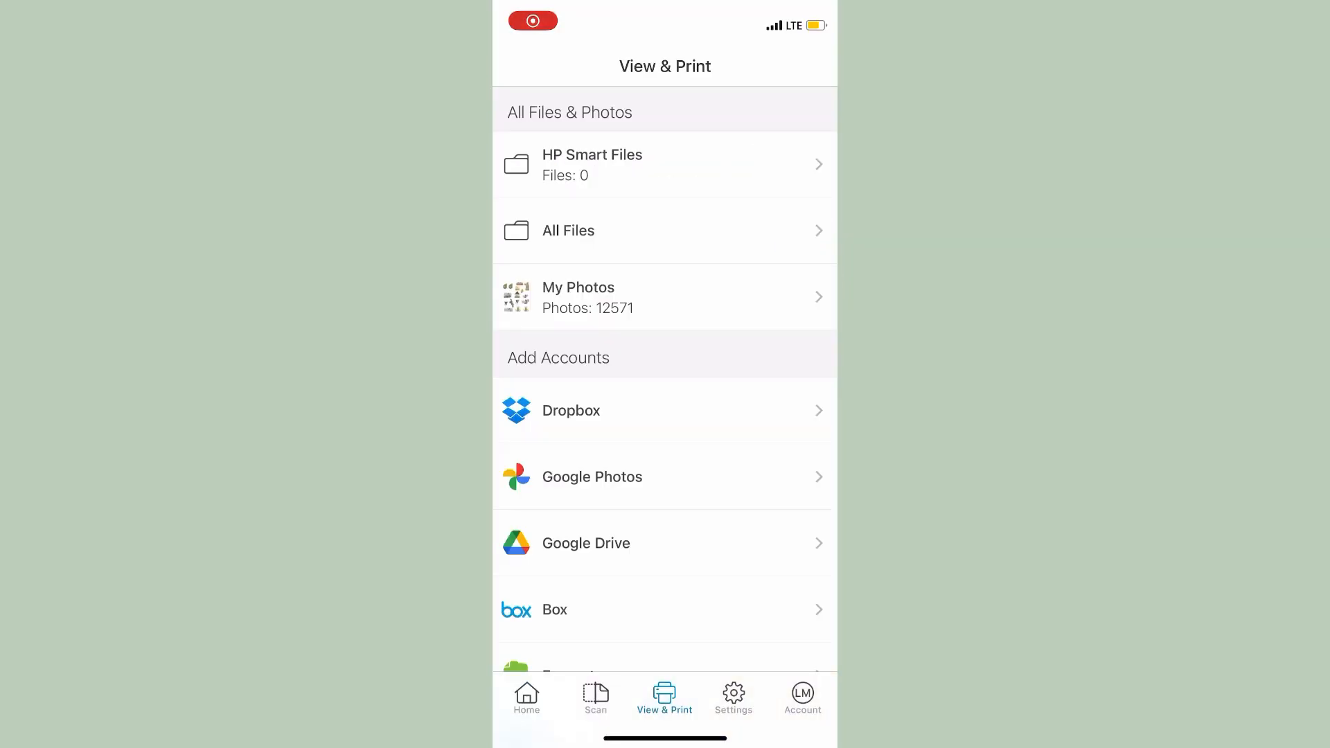
Select the sticker sheet from My Photos and bring up its print preview
{"action": "left_click", "coordinate": [663, 296]}
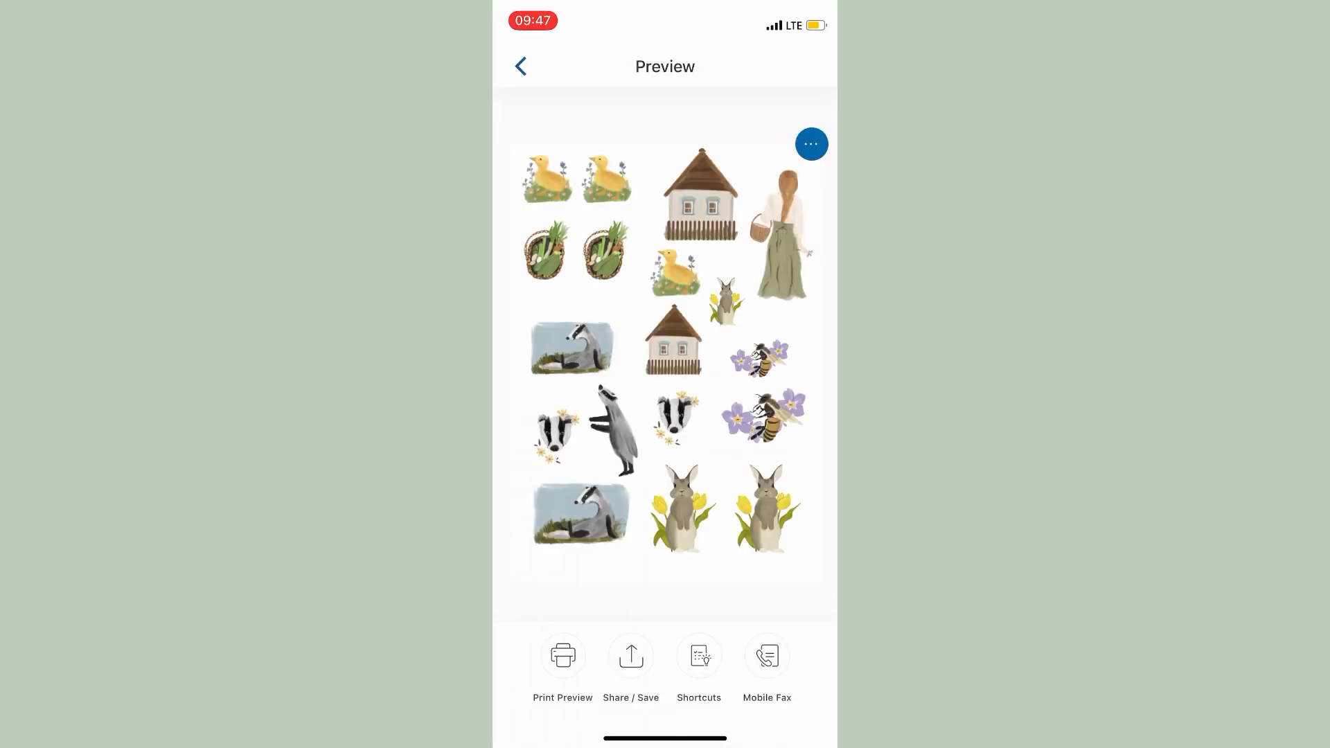
{"action": "left_click", "coordinate": [562, 667]}
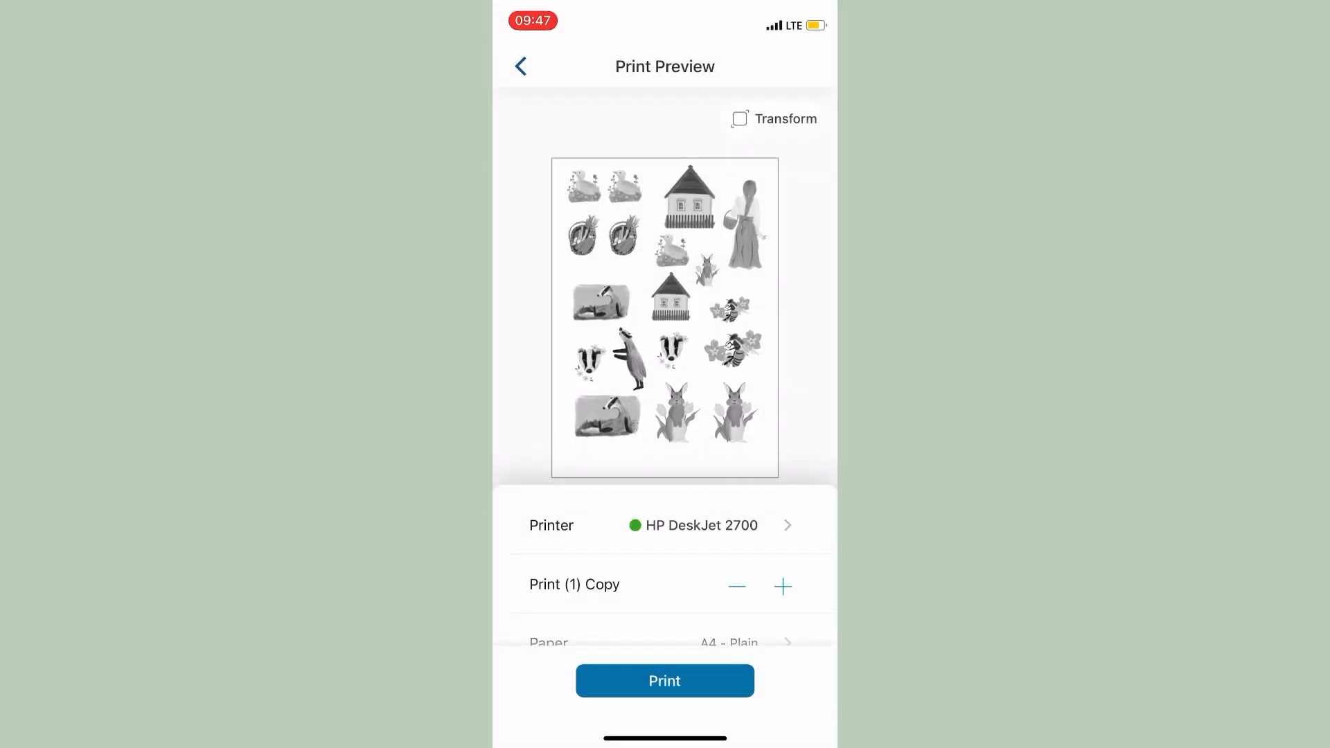
{"action": "scroll", "scroll_direction": "down", "scroll_amount": 3}
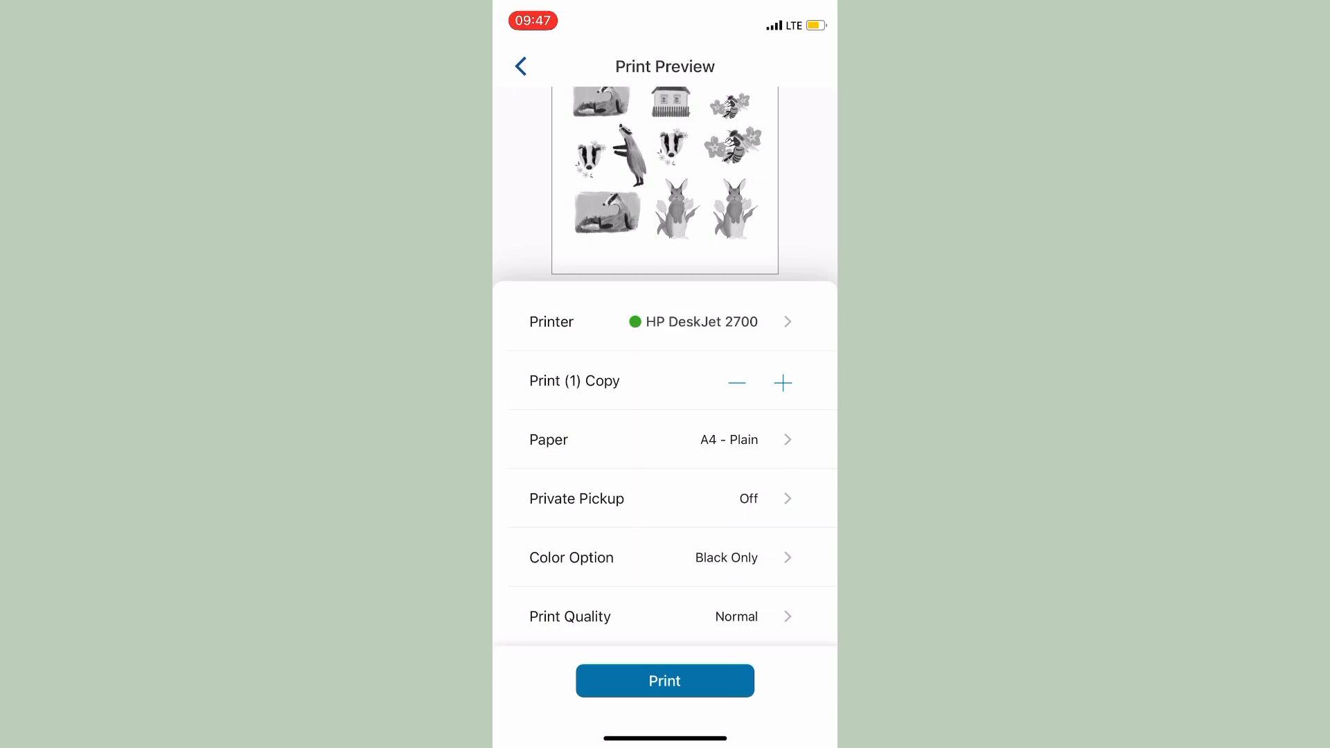
Set Color Option to Color and Print Quality to Best, then send the sheet to the DeskJet 2700
{"action": "left_click", "coordinate": [636, 557]}
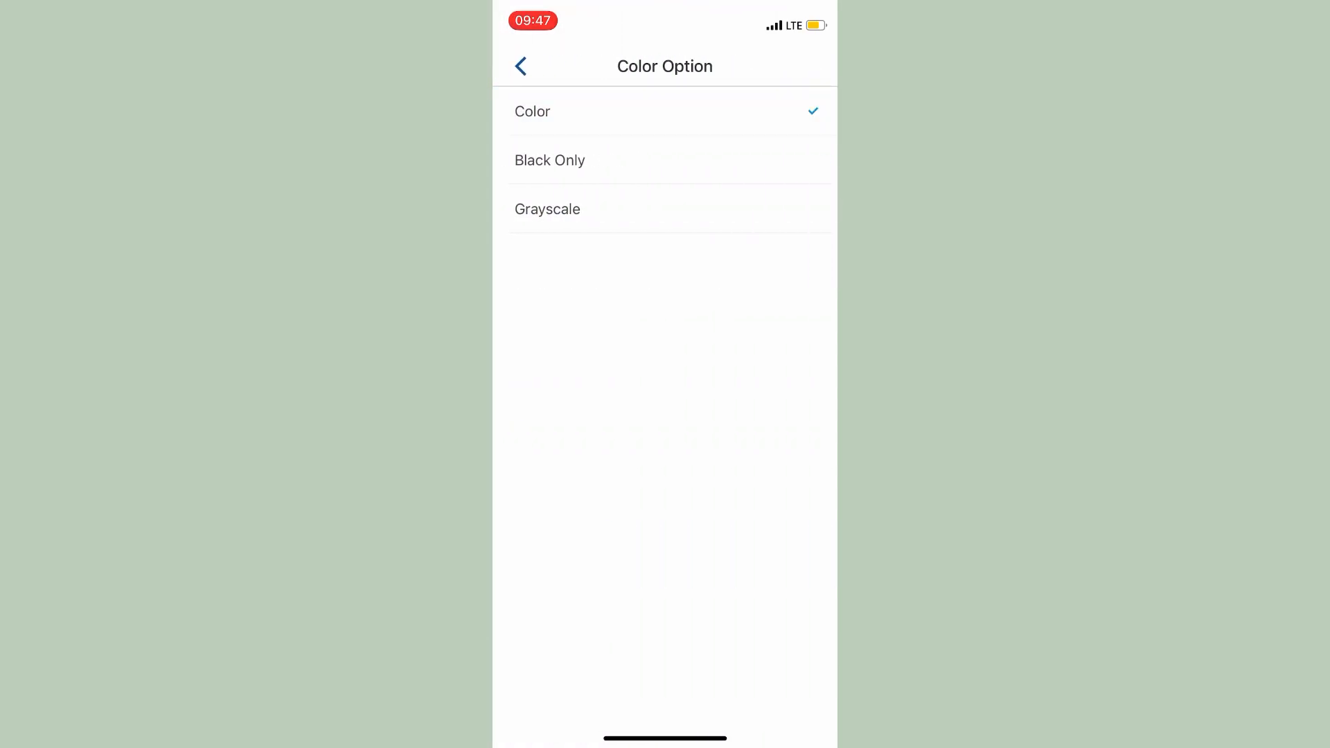
{"action": "left_click", "coordinate": [521, 66]}
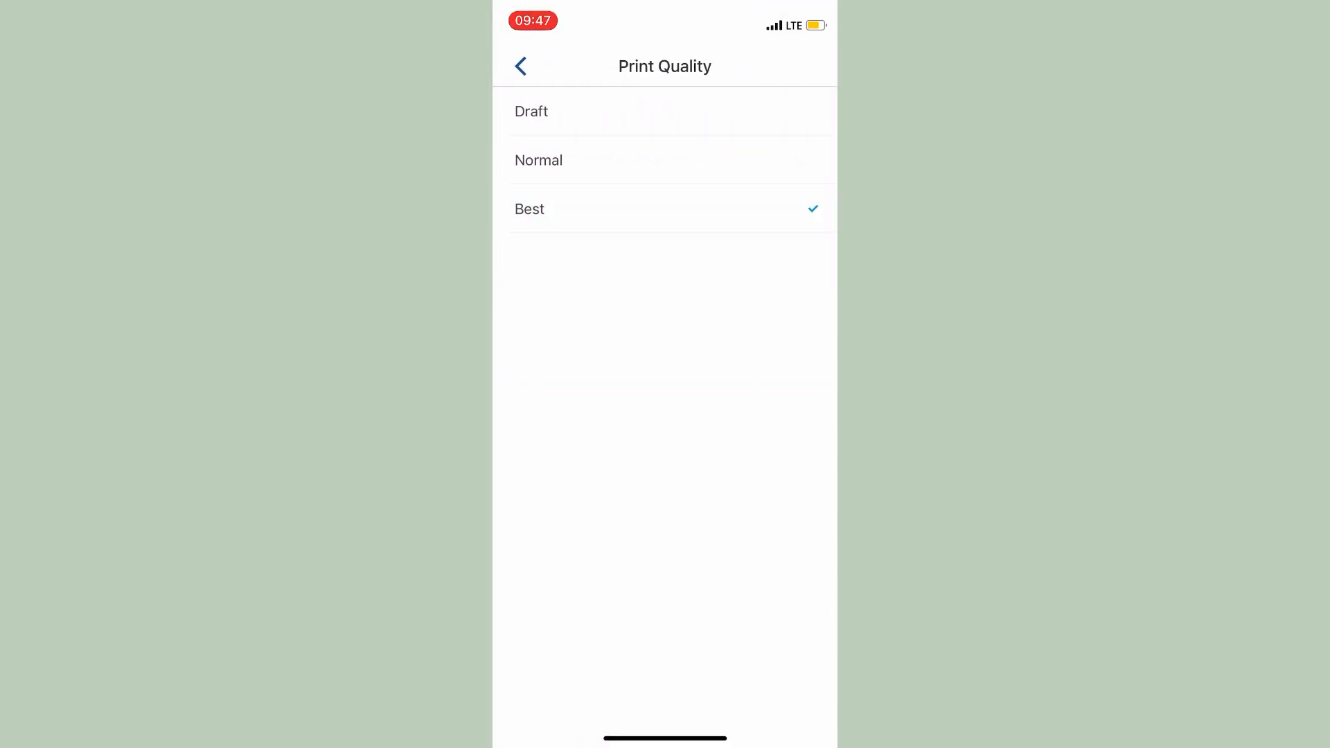
{"action": "left_click", "coordinate": [521, 66]}
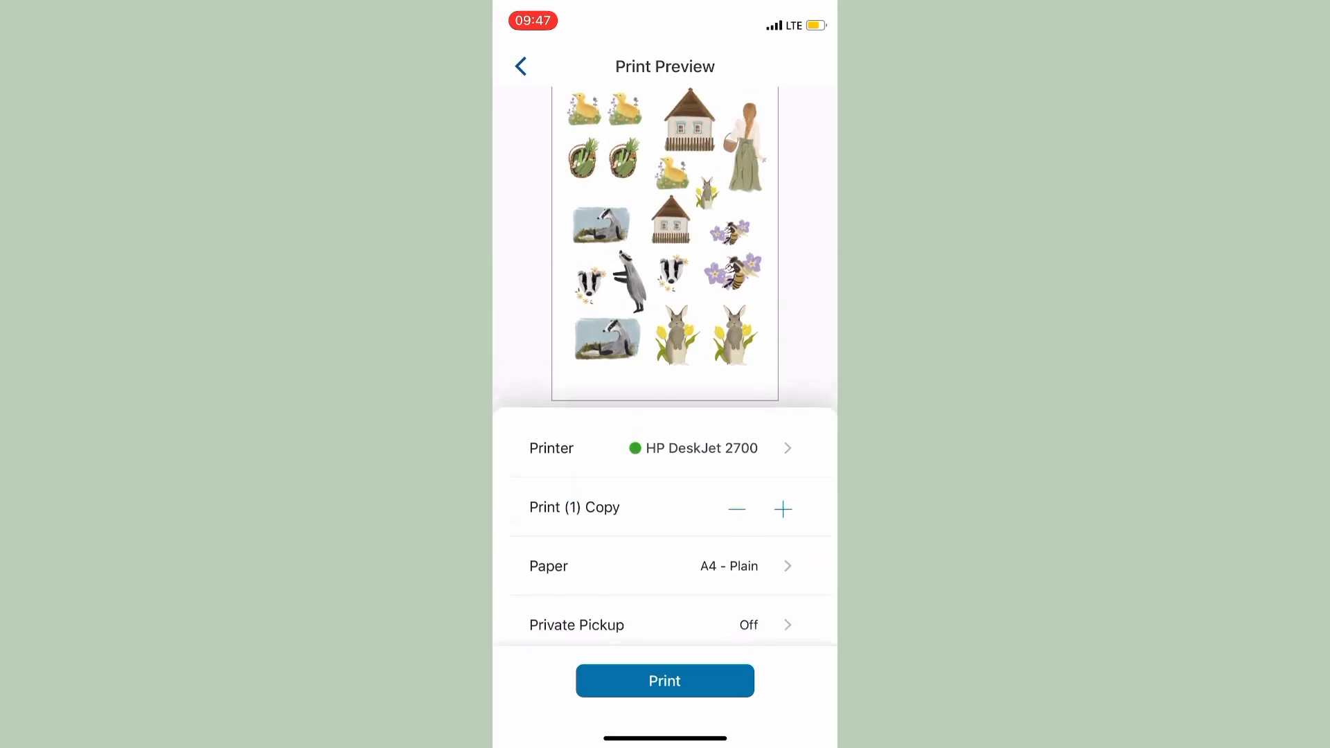
{"action": "left_click", "coordinate": [663, 680]}
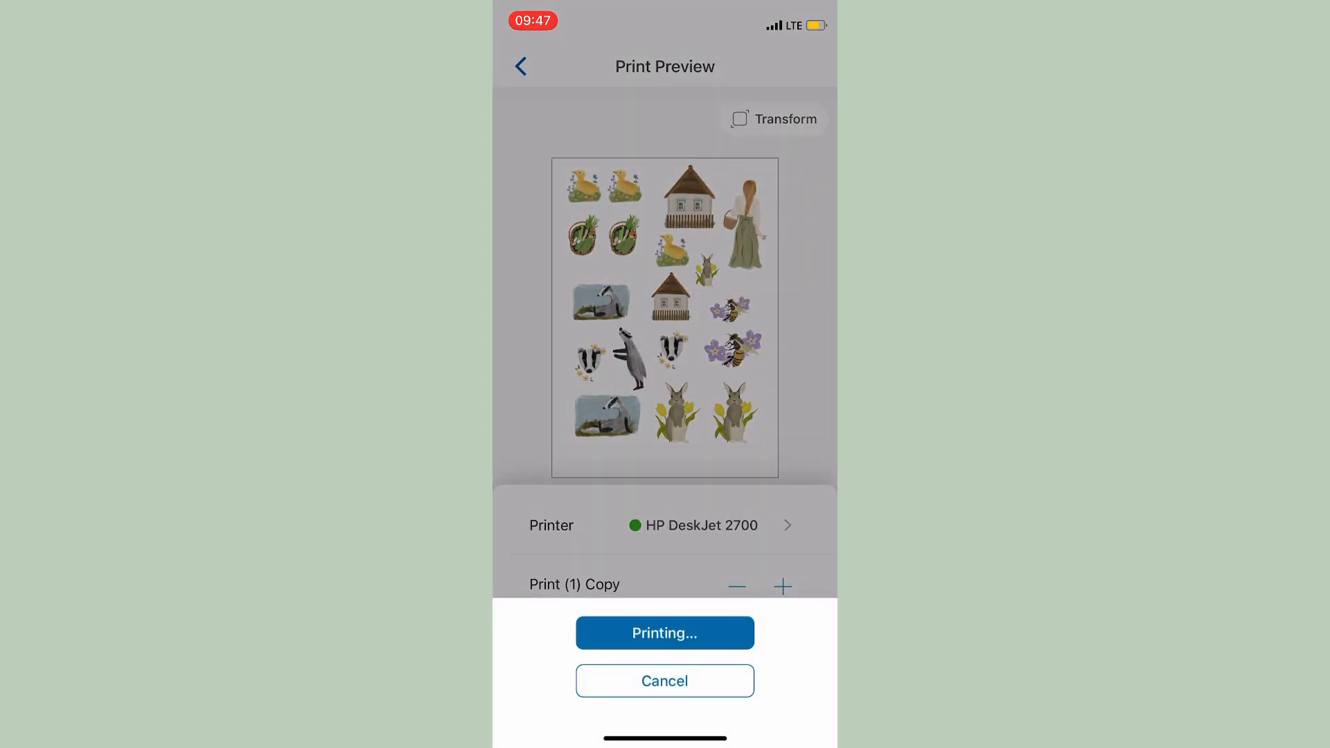